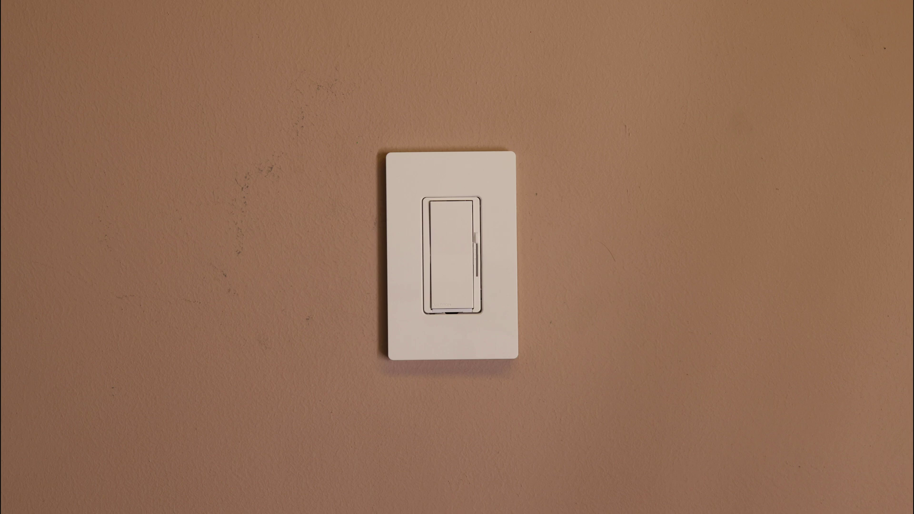
pyautogui.click(449, 290)
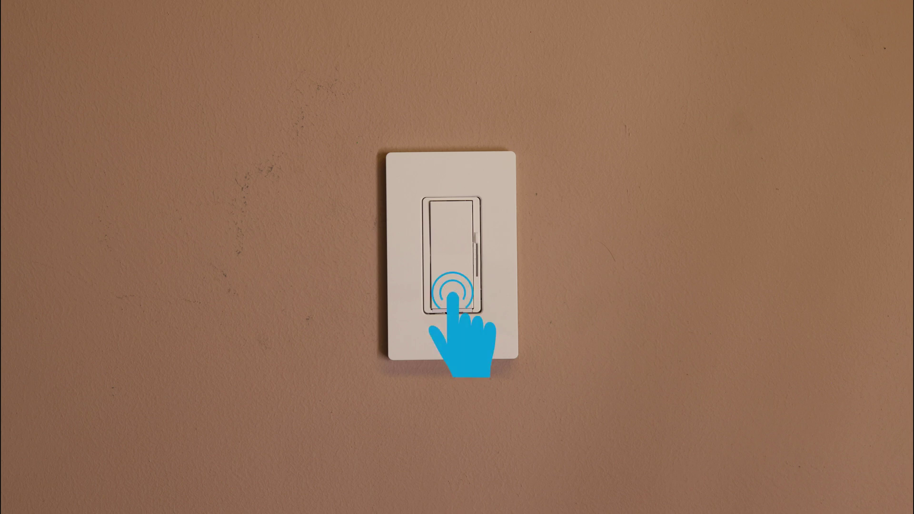